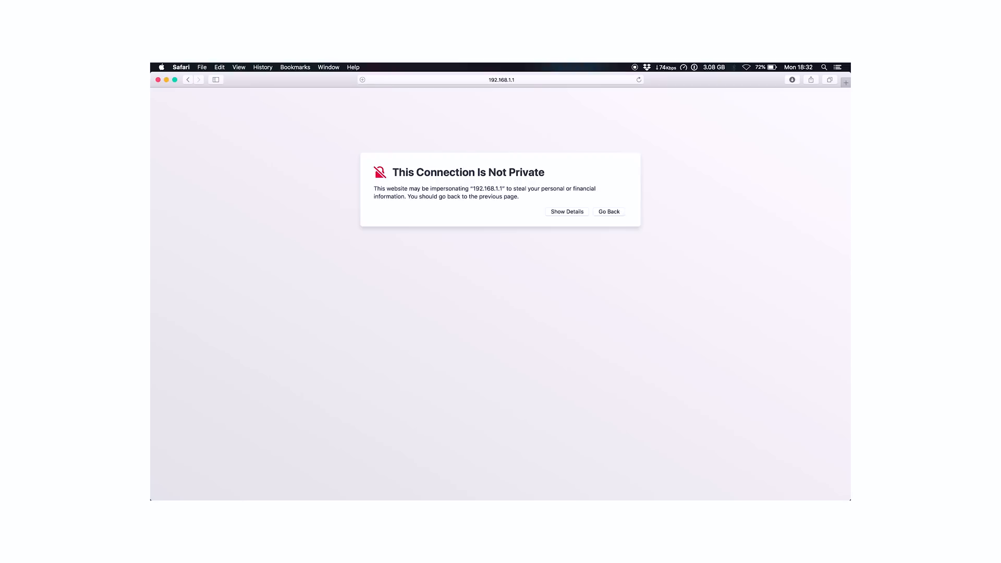
Bypass Safari's untrusted-certificate warning to reach the gateway setup page at 192.168.1.1
{"action": "left_click", "coordinate": [566, 211]}
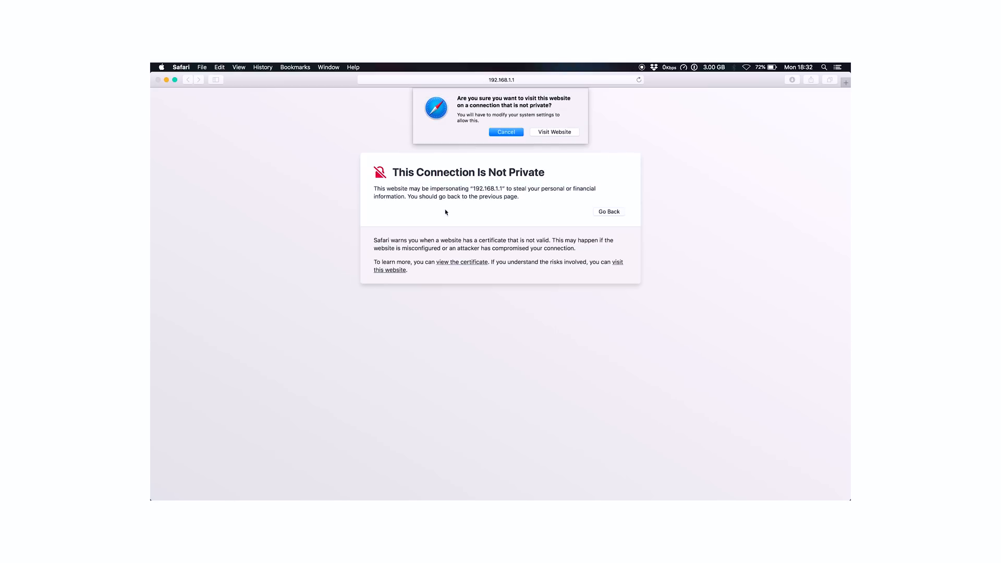
{"action": "left_click", "coordinate": [554, 132]}
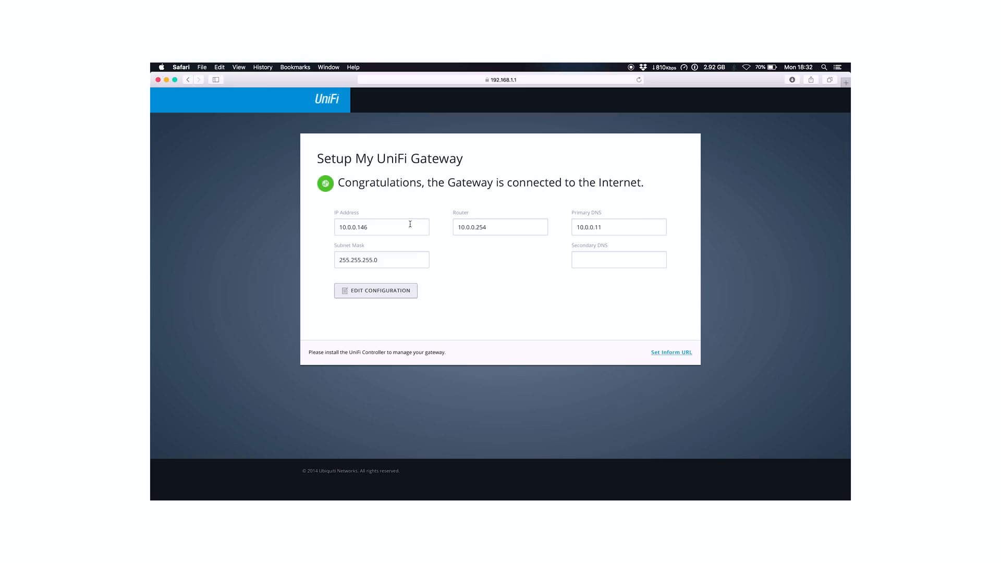
{"action": "mouse_move", "coordinate": [333, 188]}
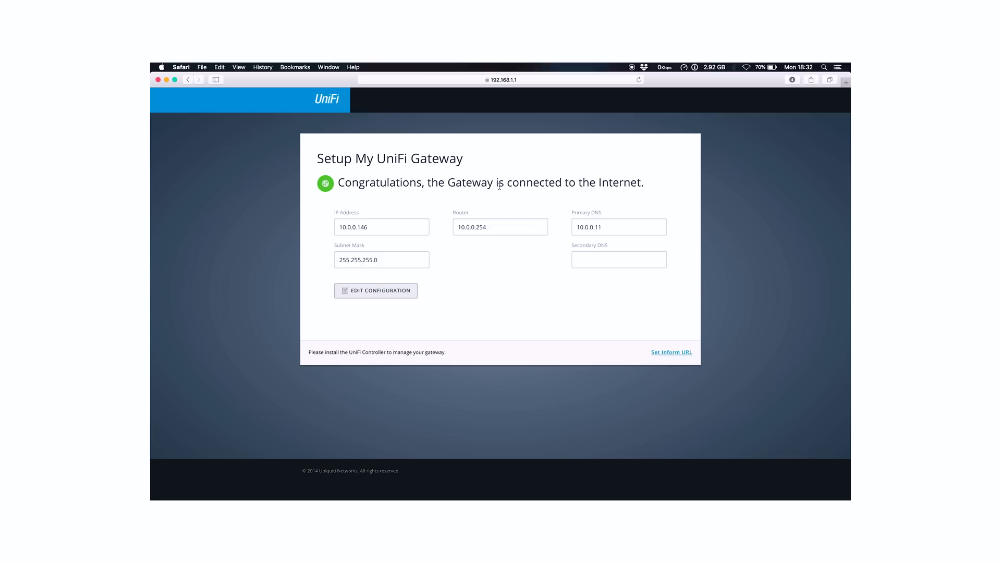
{"action": "mouse_move", "coordinate": [391, 295]}
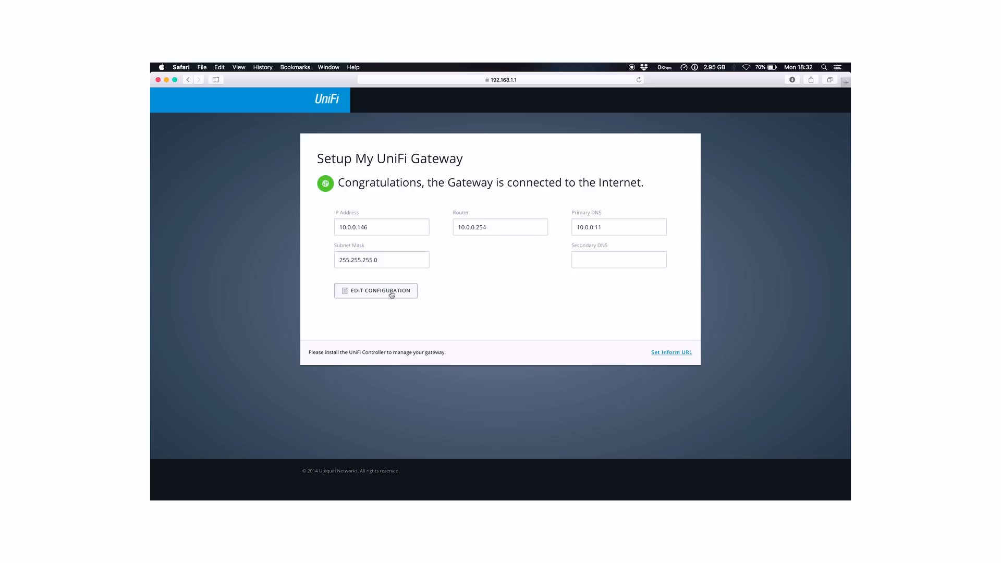
{"action": "mouse_move", "coordinate": [369, 301]}
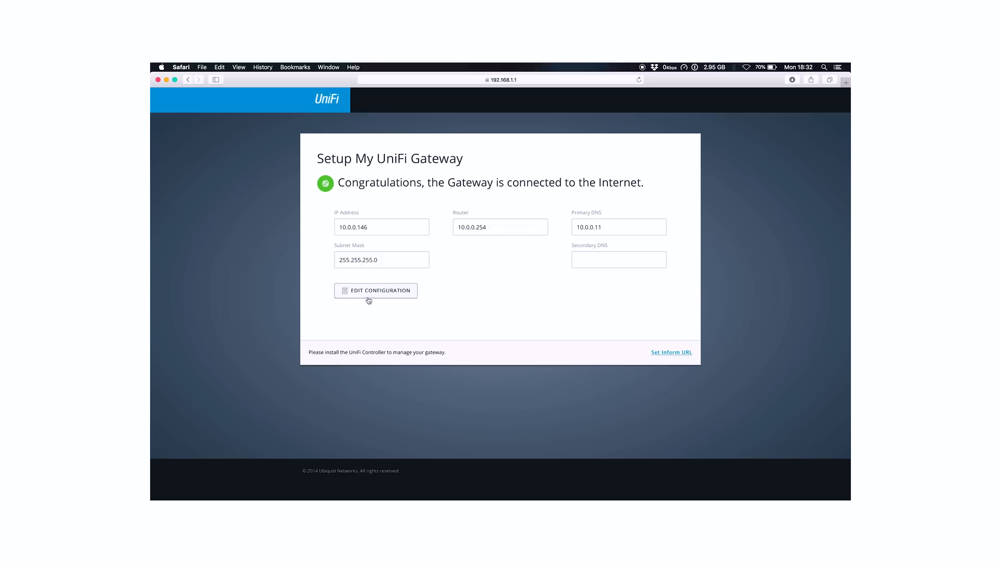
Edit the gateway's connection configuration, reviewing connection types but keeping DHCP
{"action": "left_click", "coordinate": [375, 291]}
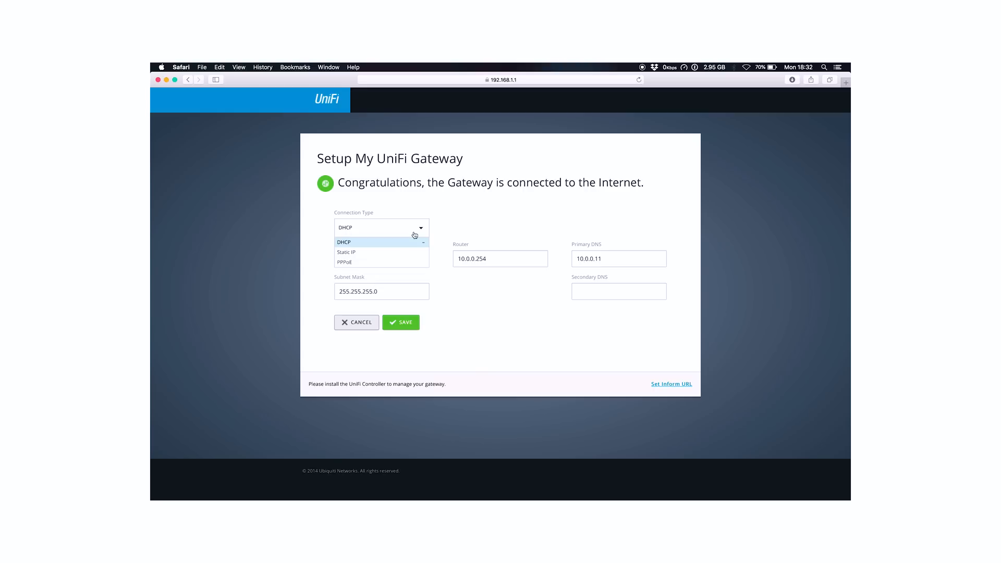
{"action": "mouse_move", "coordinate": [401, 247]}
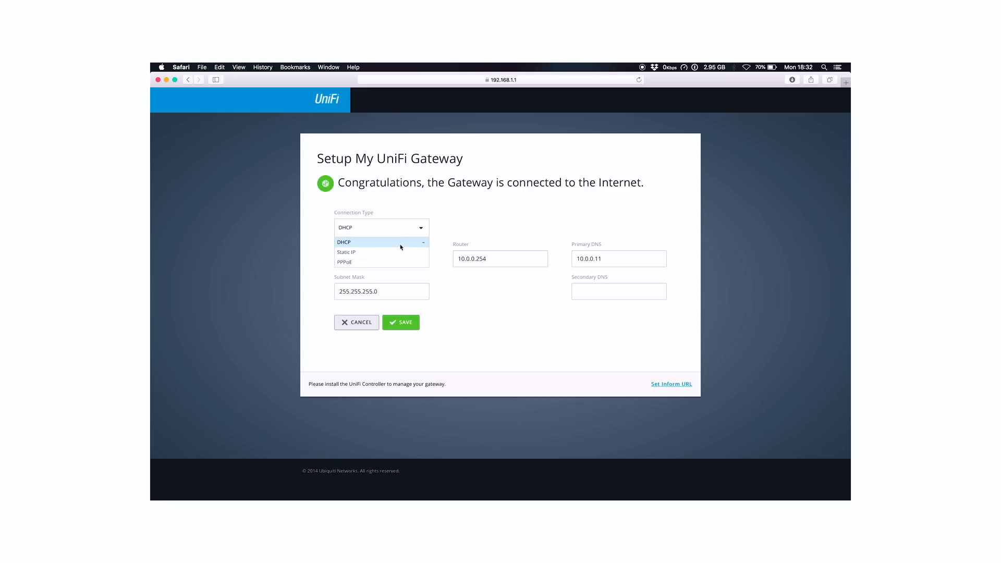
{"action": "mouse_move", "coordinate": [392, 253]}
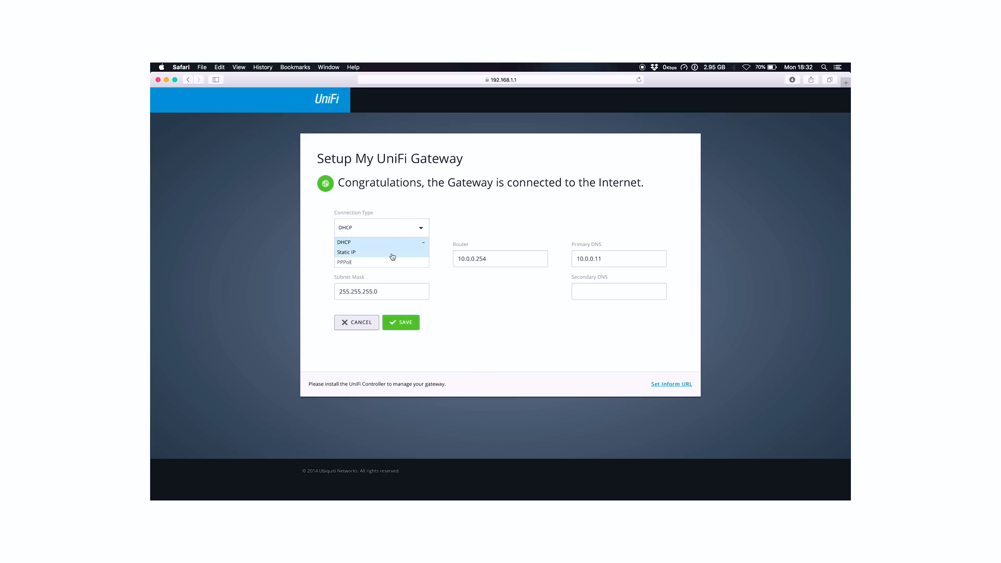
{"action": "mouse_move", "coordinate": [376, 257]}
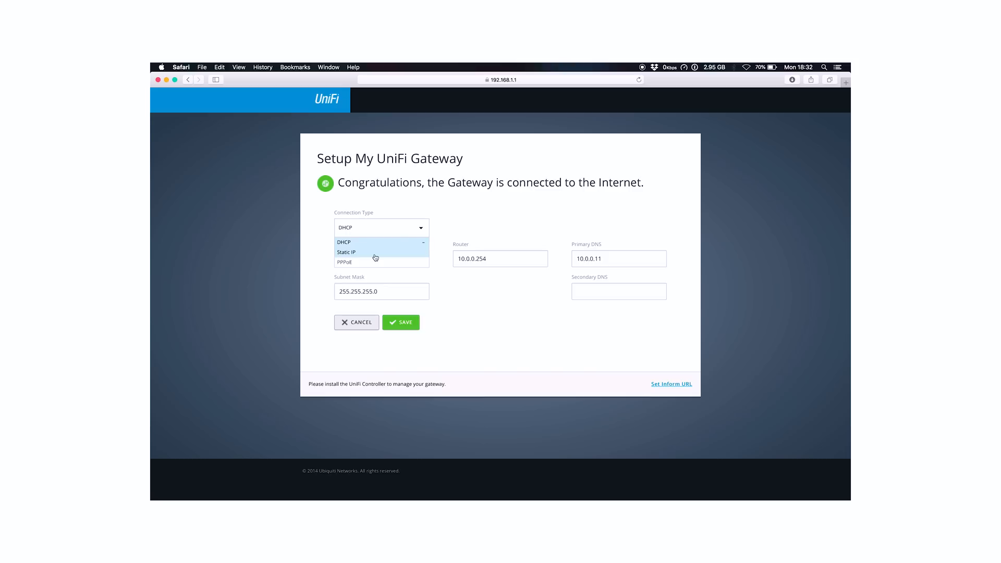
{"action": "mouse_move", "coordinate": [361, 336]}
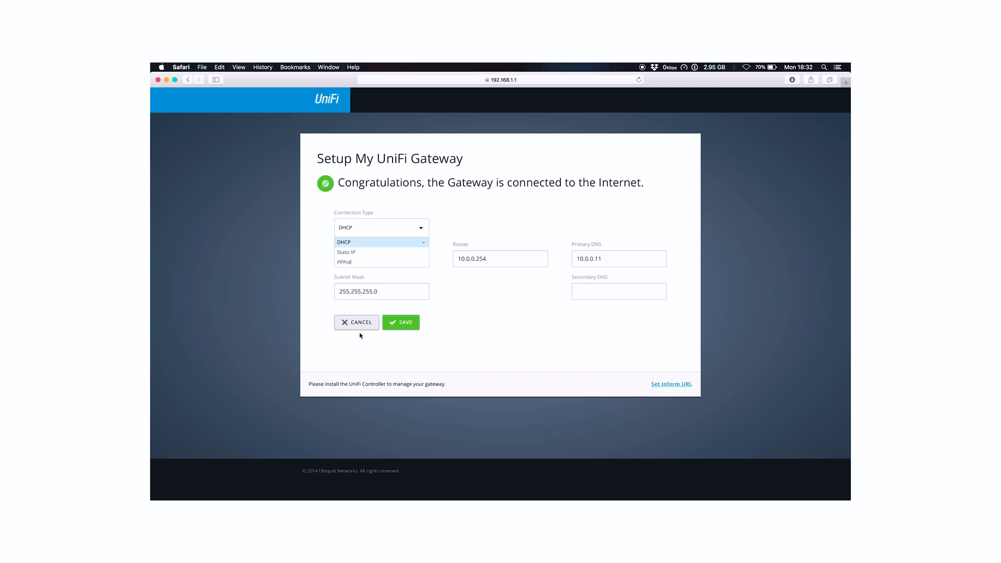
{"action": "left_click", "coordinate": [401, 322]}
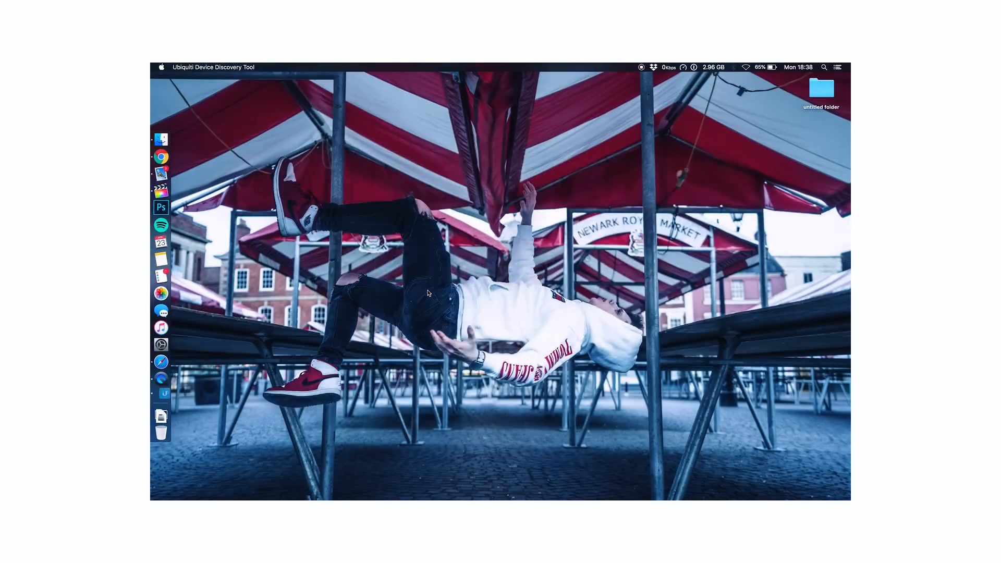
Scan for UniFi devices, find the CloudKey at 192.168.1.10 and open its address
{"action": "left_click", "coordinate": [161, 381]}
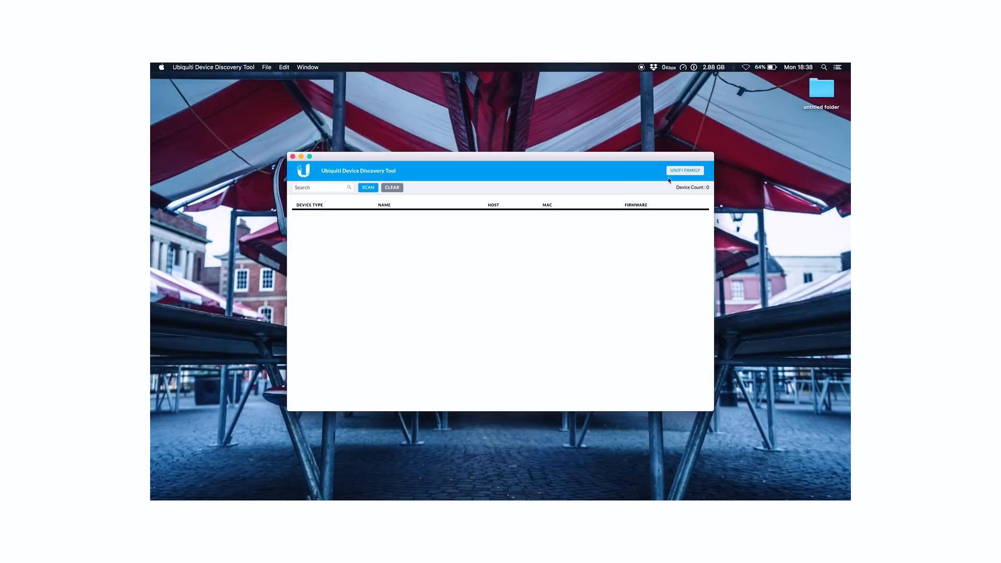
{"action": "left_click", "coordinate": [367, 188]}
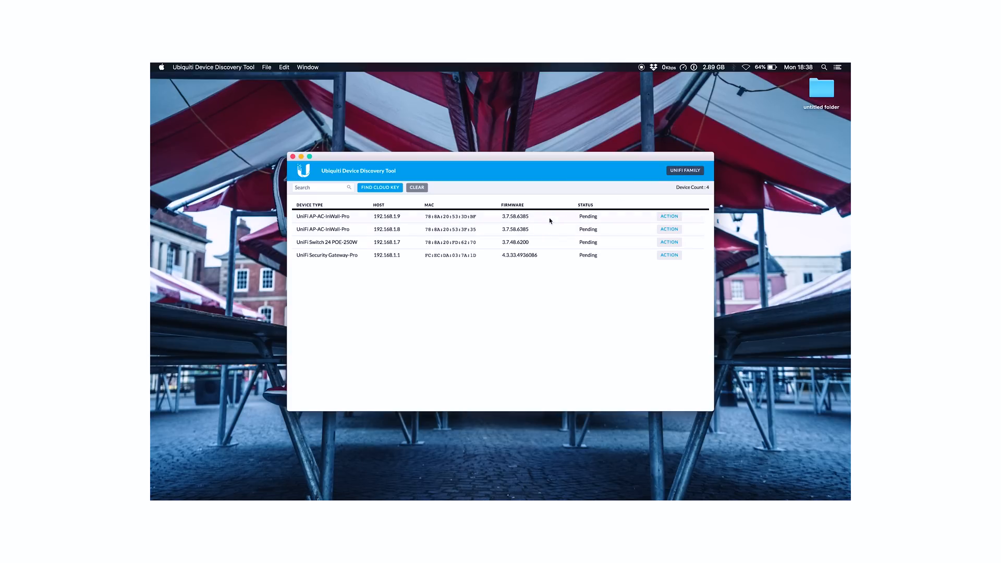
{"action": "mouse_move", "coordinate": [520, 255]}
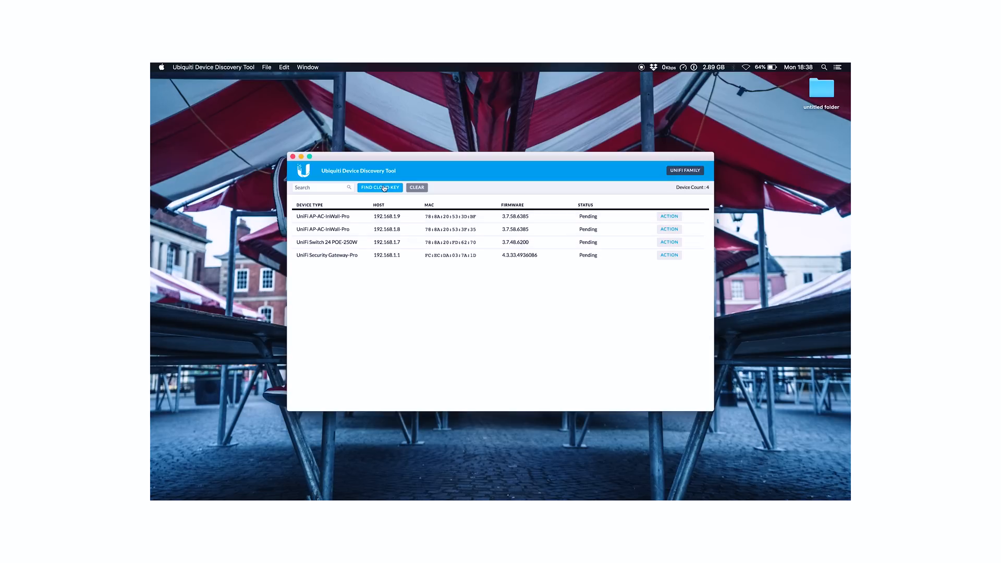
{"action": "left_click", "coordinate": [380, 188]}
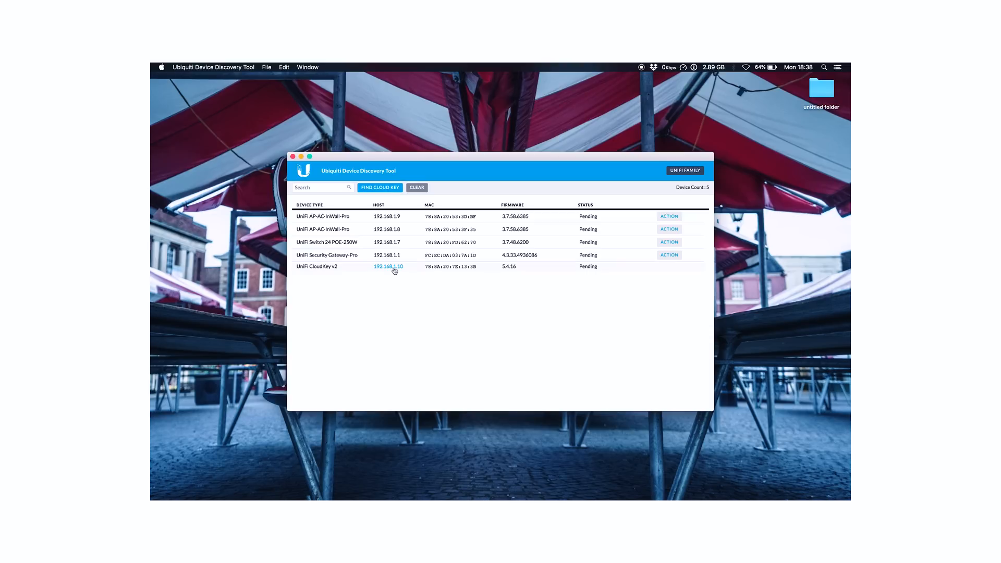
{"action": "mouse_move", "coordinate": [389, 271]}
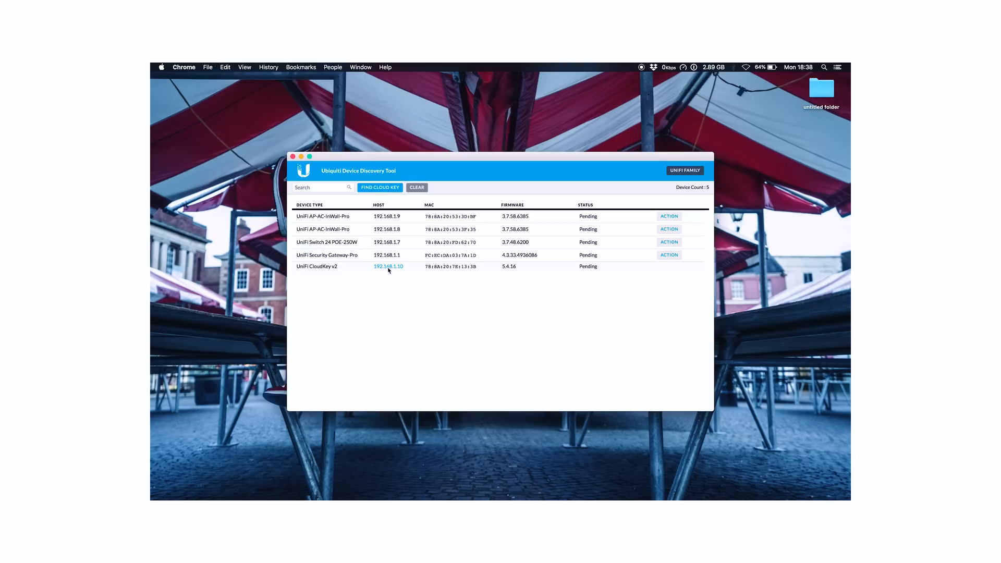
{"action": "left_click", "coordinate": [389, 267]}
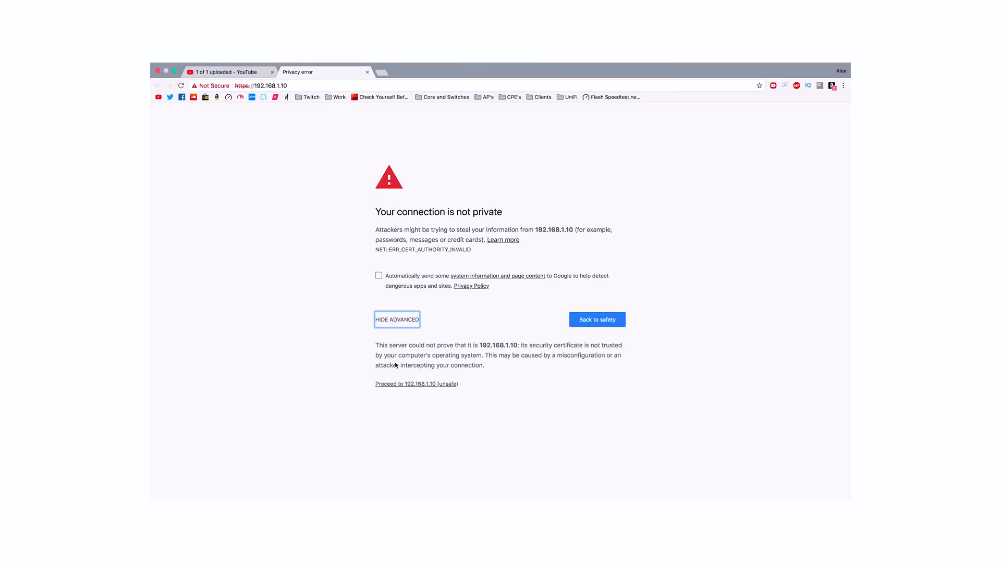
Continue past Chrome's certificate warning to the CloudKey start page at 192.168.1.10
{"action": "left_click", "coordinate": [417, 384]}
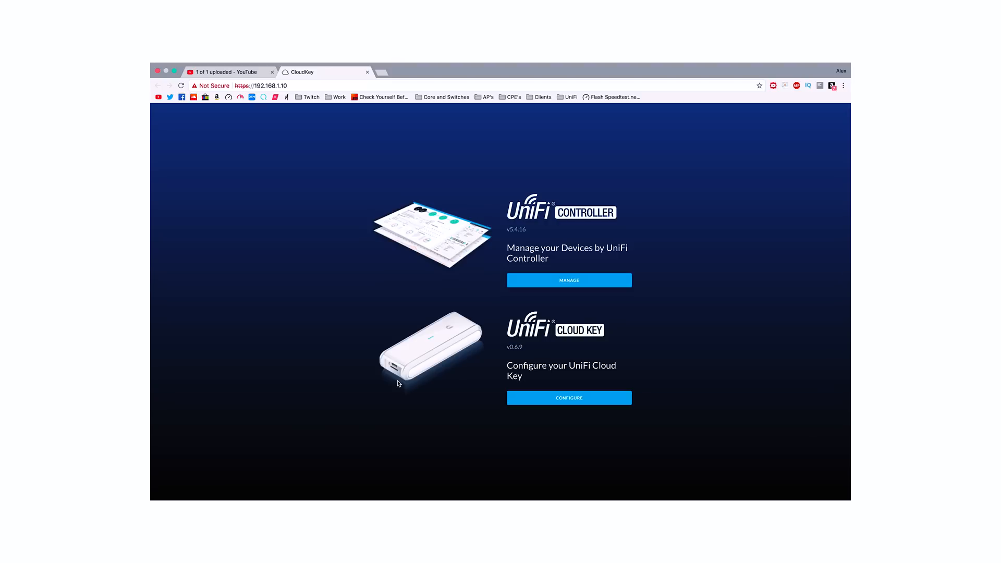
{"action": "mouse_move", "coordinate": [569, 398]}
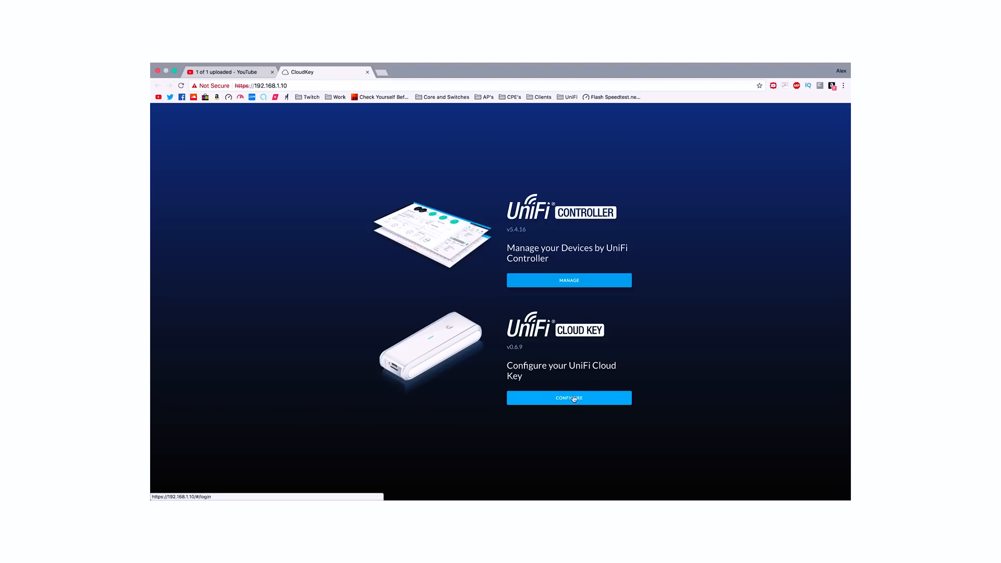
{"action": "left_click", "coordinate": [568, 398]}
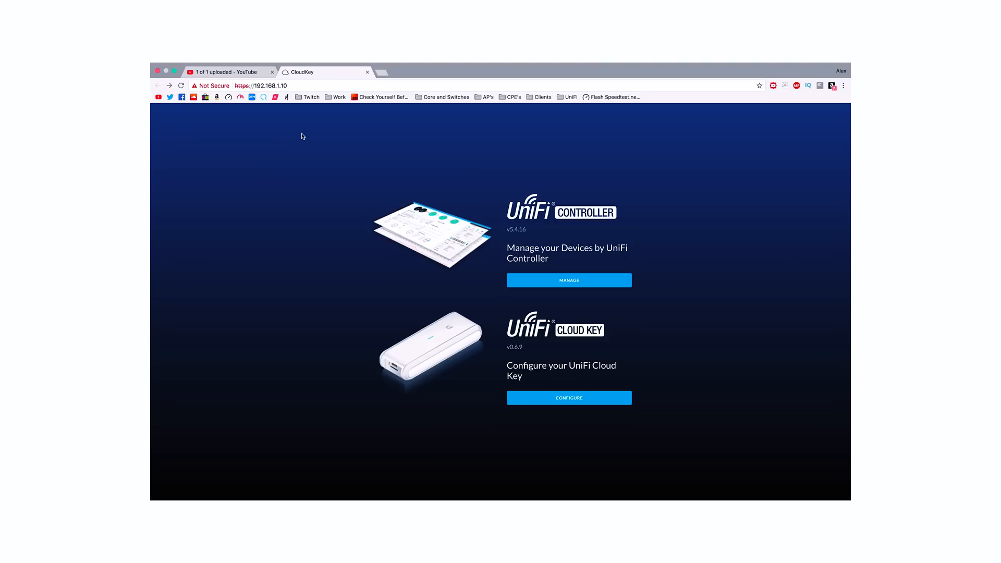
{"action": "mouse_move", "coordinate": [402, 344]}
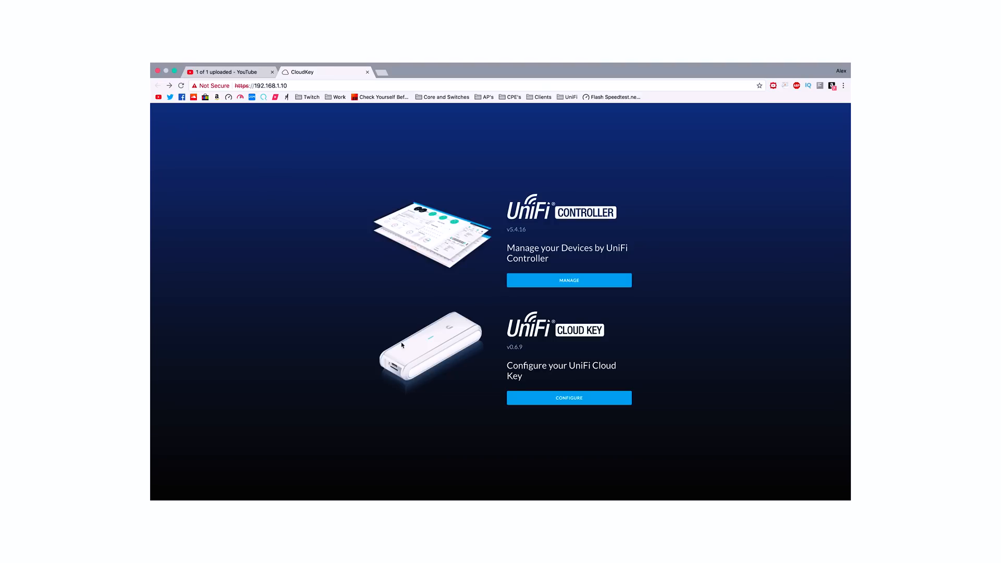
{"action": "mouse_move", "coordinate": [569, 262]}
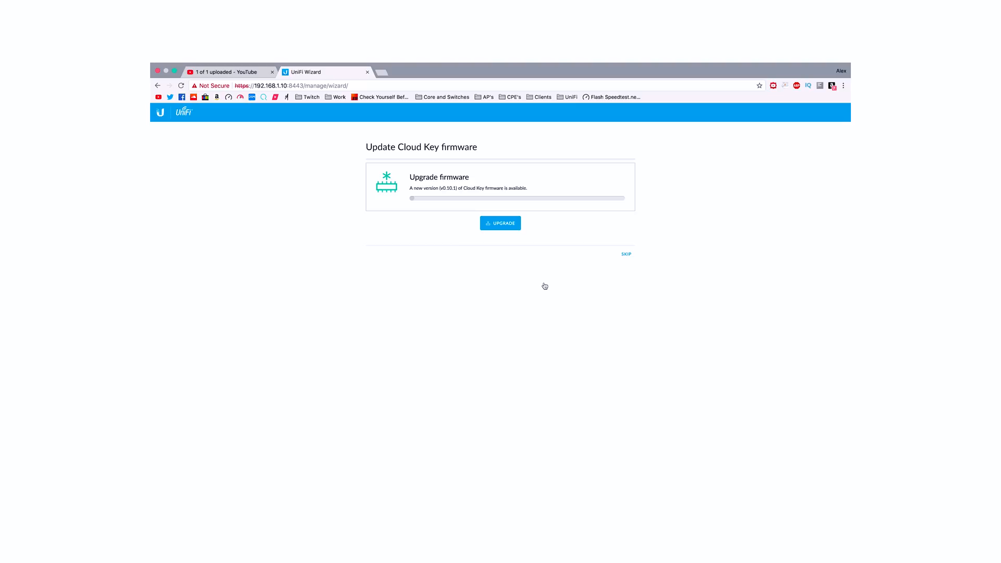
{"action": "mouse_move", "coordinate": [527, 228]}
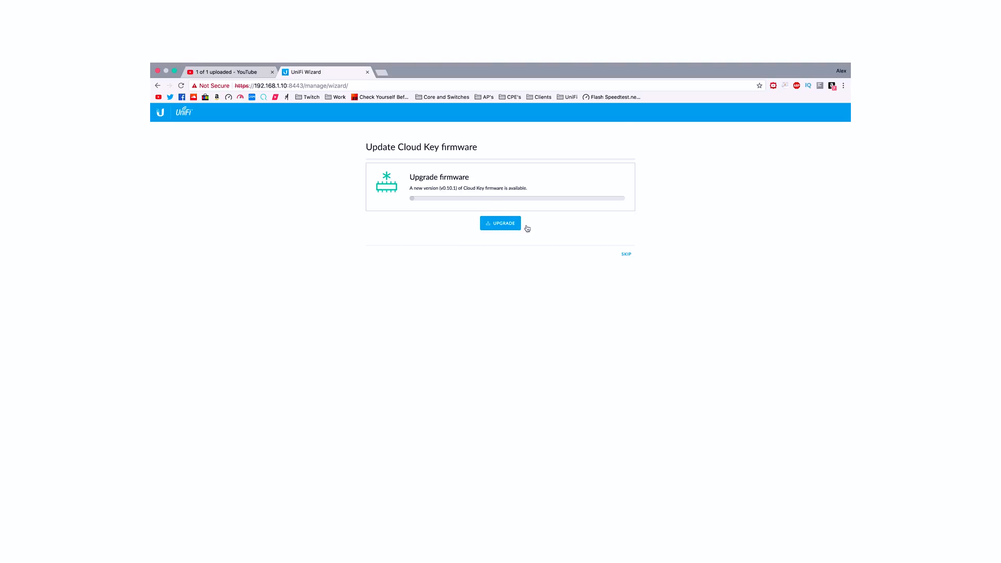
Skip the firmware update and set the Dublin, Edinburgh, Lisbon, London timezone
{"action": "left_click", "coordinate": [626, 254]}
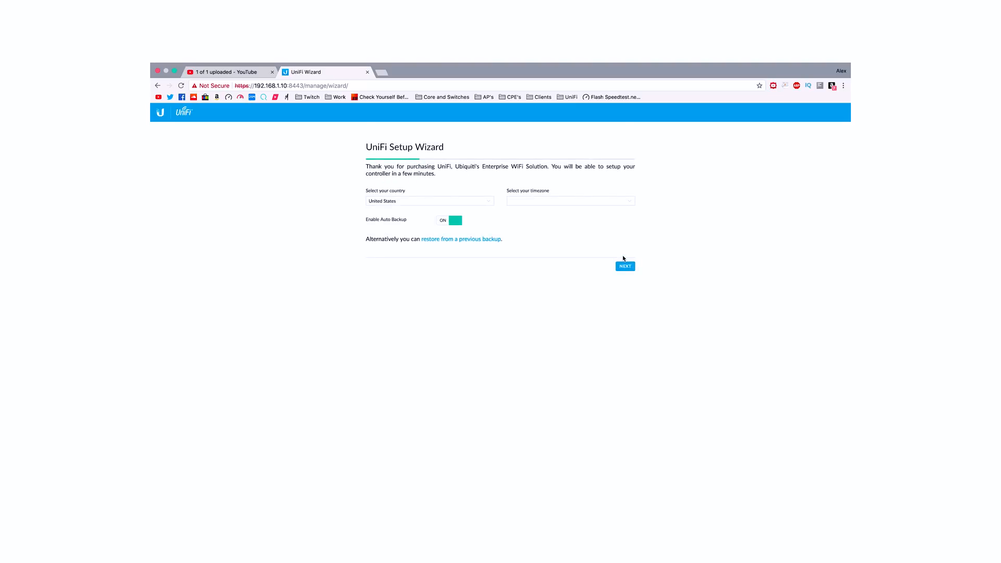
{"action": "left_click", "coordinate": [569, 200]}
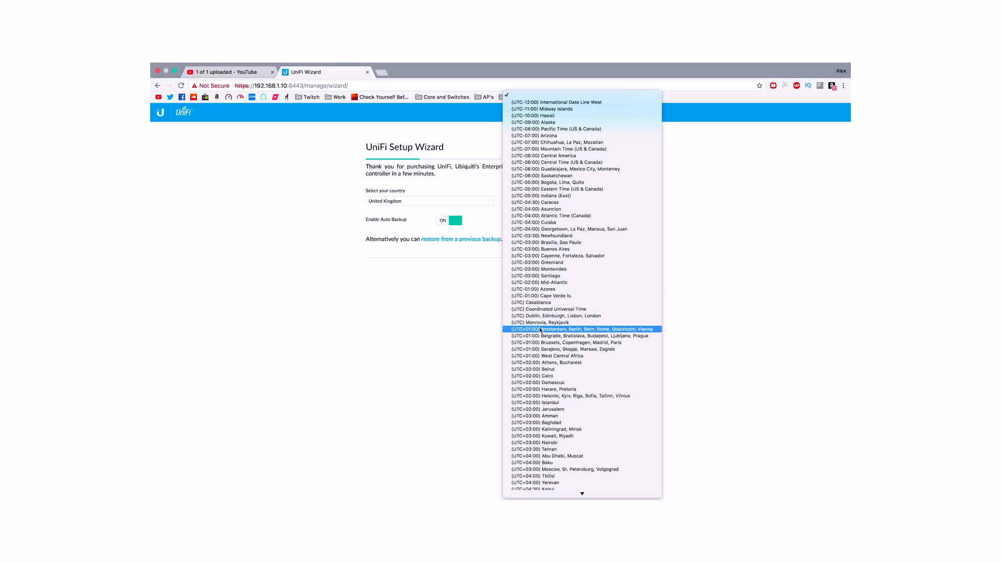
{"action": "left_click", "coordinate": [555, 316]}
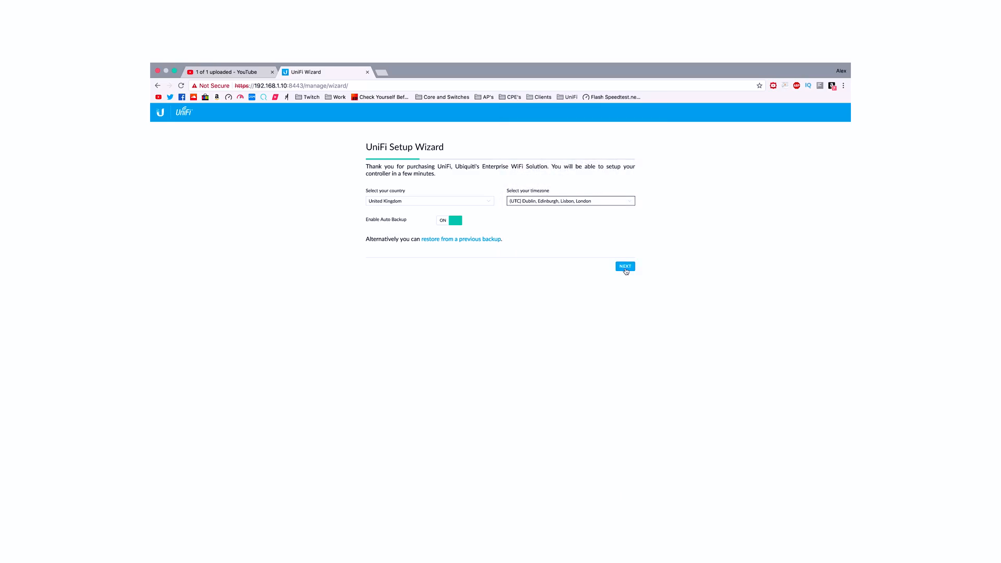
{"action": "left_click", "coordinate": [625, 266]}
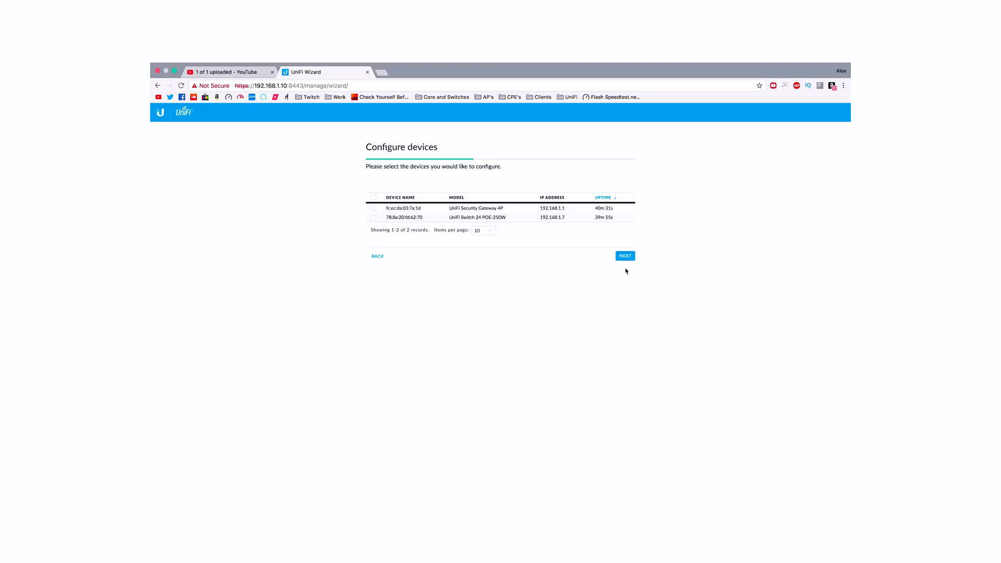
{"action": "mouse_move", "coordinate": [581, 259]}
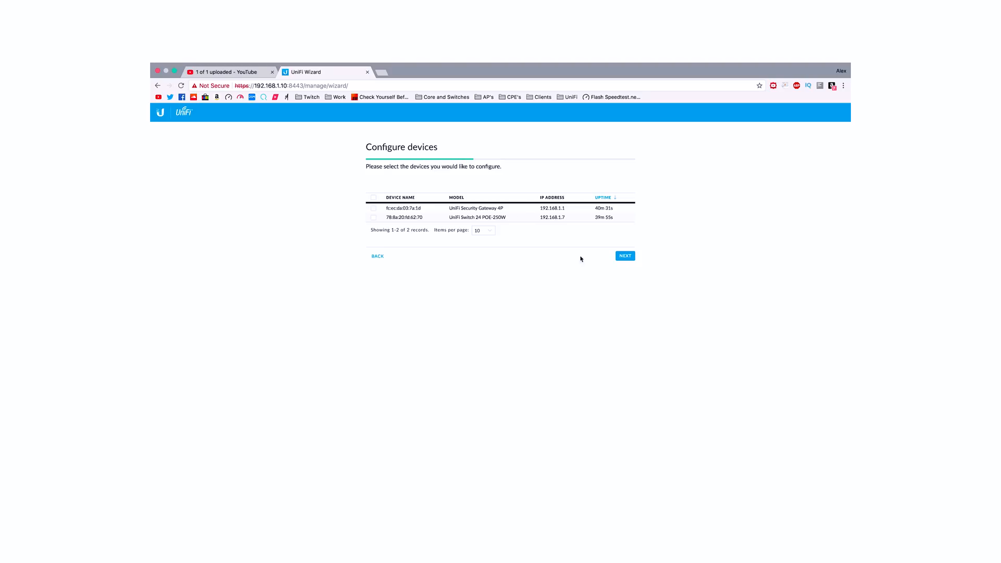
Select both the gateway and switch for configuration and continue to WiFi setup
{"action": "left_click", "coordinate": [373, 197]}
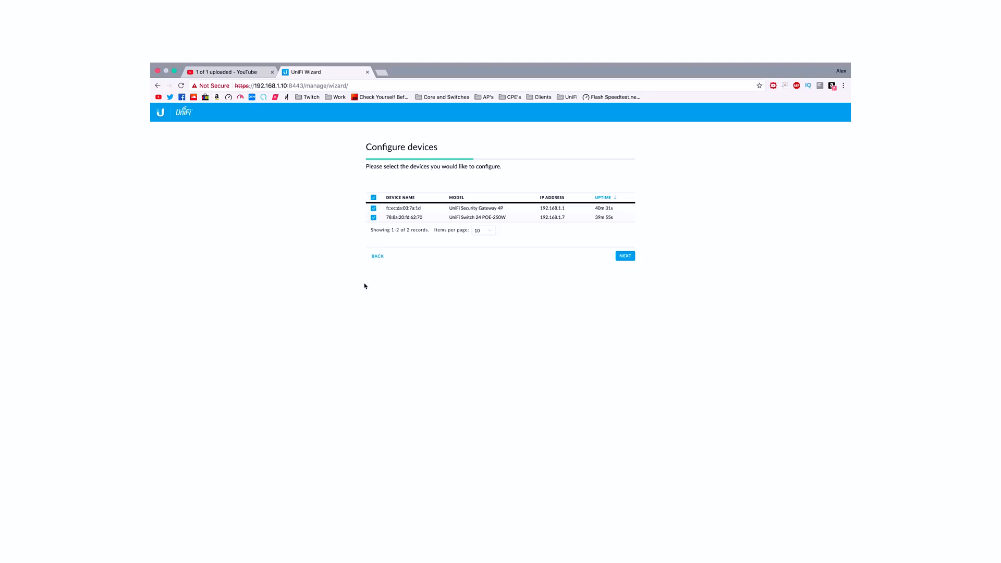
{"action": "left_click", "coordinate": [373, 196]}
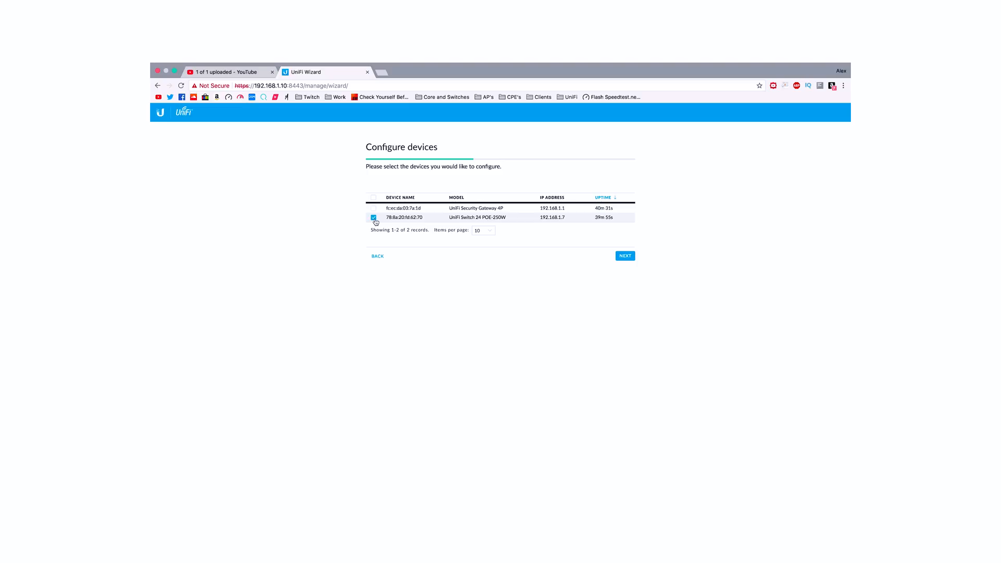
{"action": "left_click", "coordinate": [373, 208]}
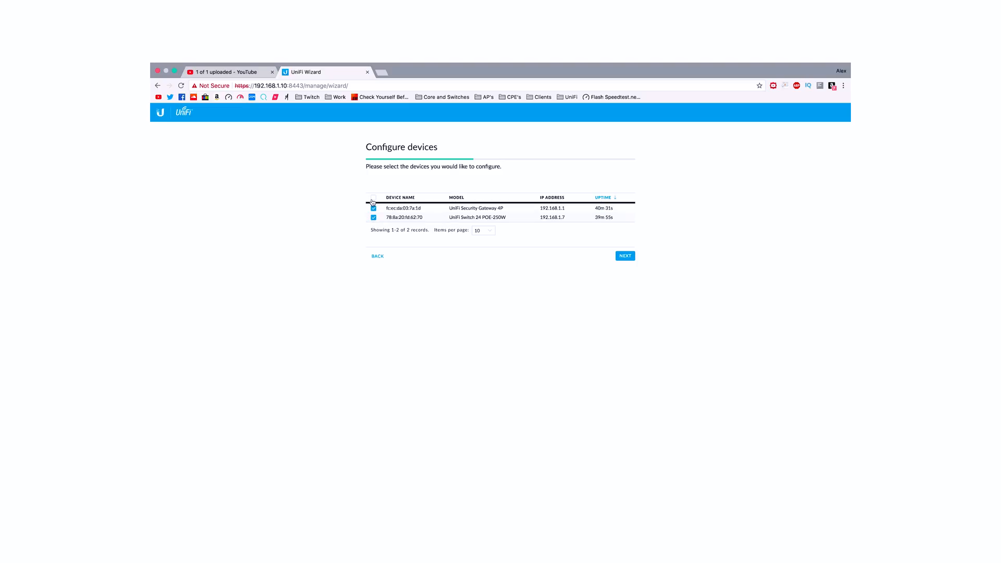
{"action": "left_click", "coordinate": [625, 256]}
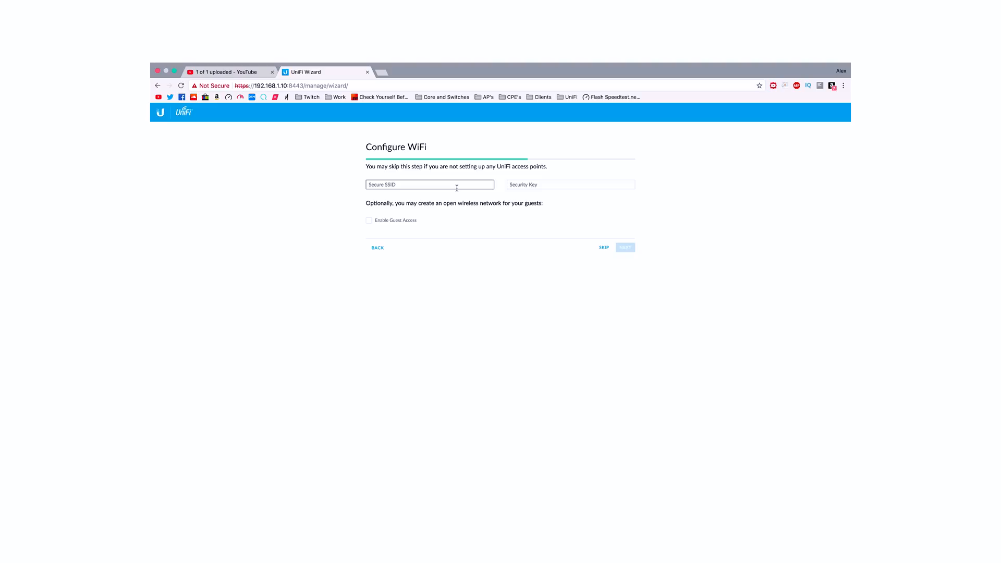
Name the secure WiFi network 'Wireless' with a security key and save it
{"action": "type", "text": "Wireless"}
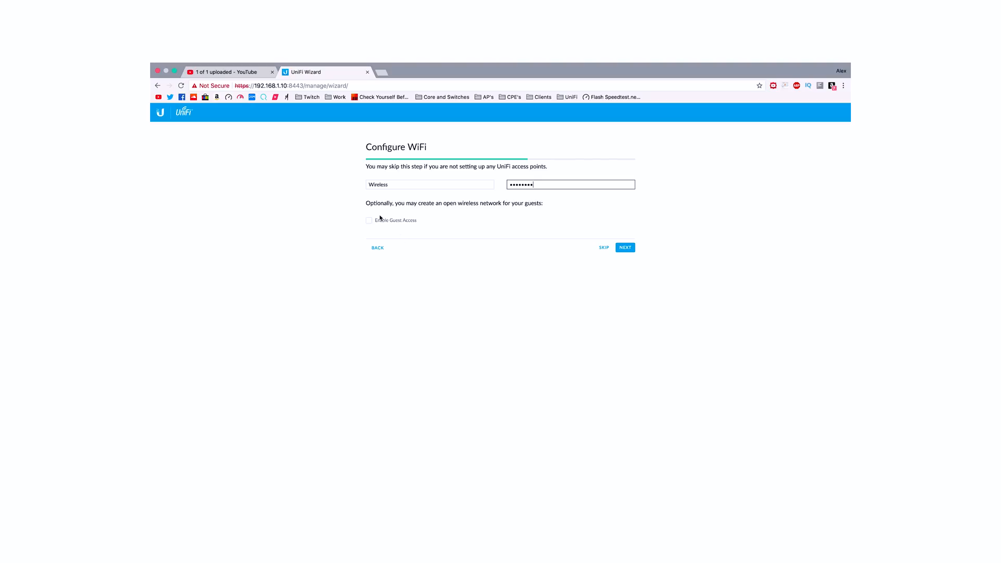
{"action": "mouse_move", "coordinate": [394, 225]}
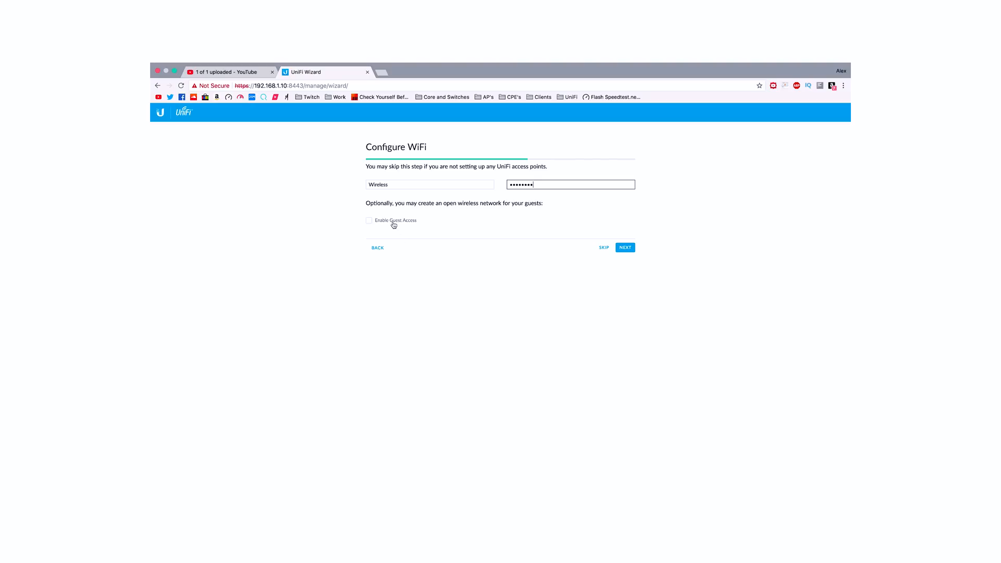
{"action": "left_click", "coordinate": [625, 248]}
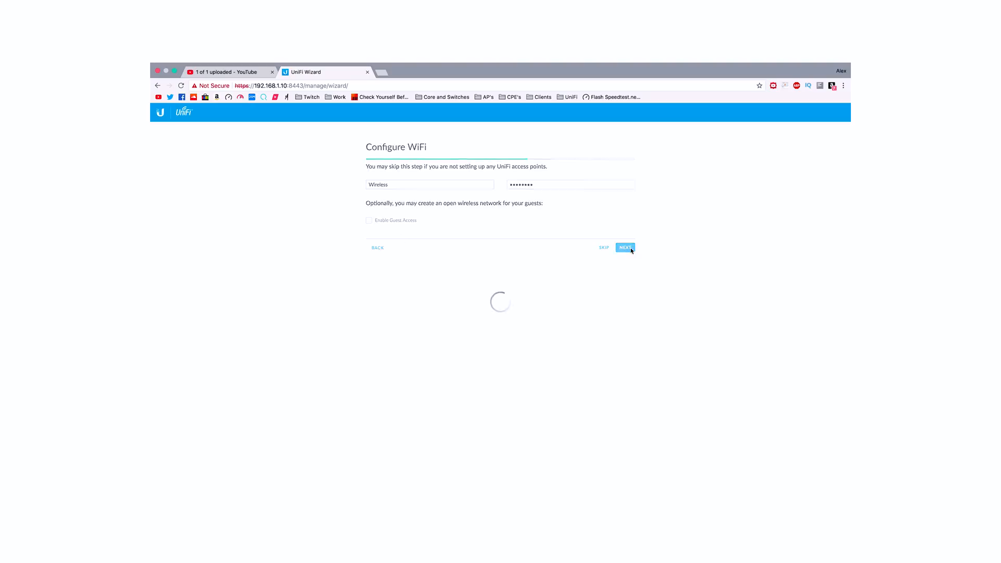
{"action": "left_click", "coordinate": [624, 247]}
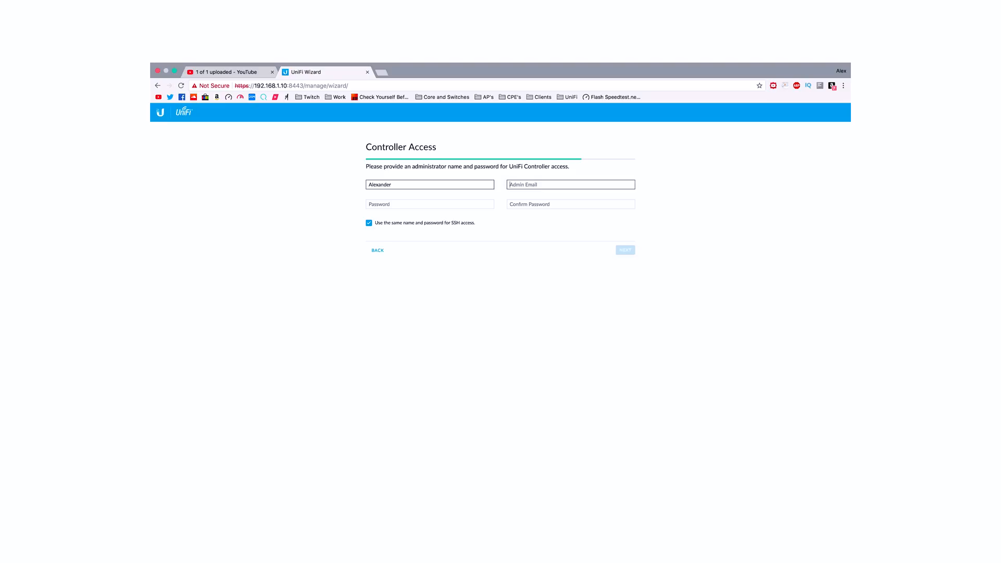
Enter admin name, email and password, finish the wizard and skip cloud login
{"action": "left_click", "coordinate": [625, 250]}
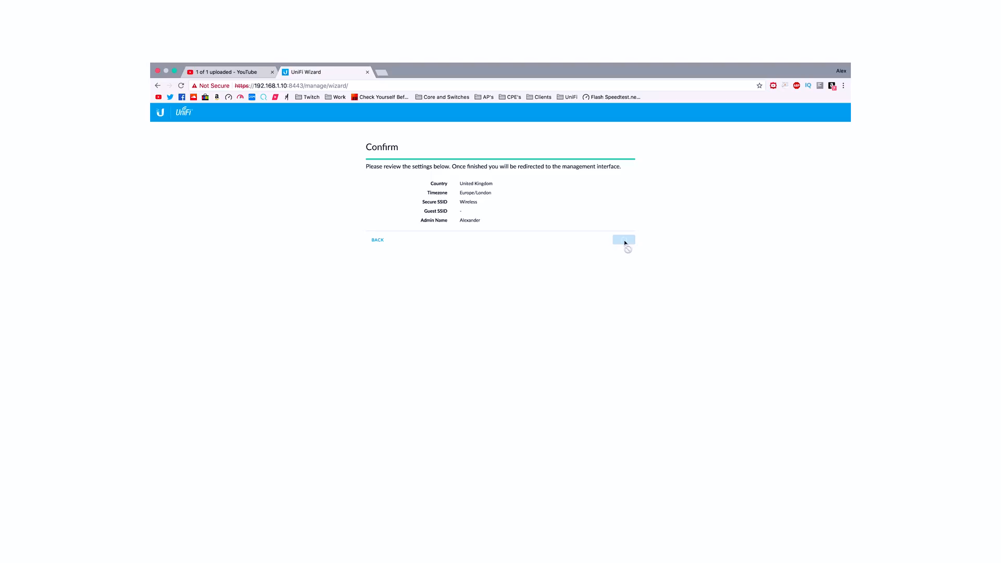
{"action": "left_click", "coordinate": [623, 239]}
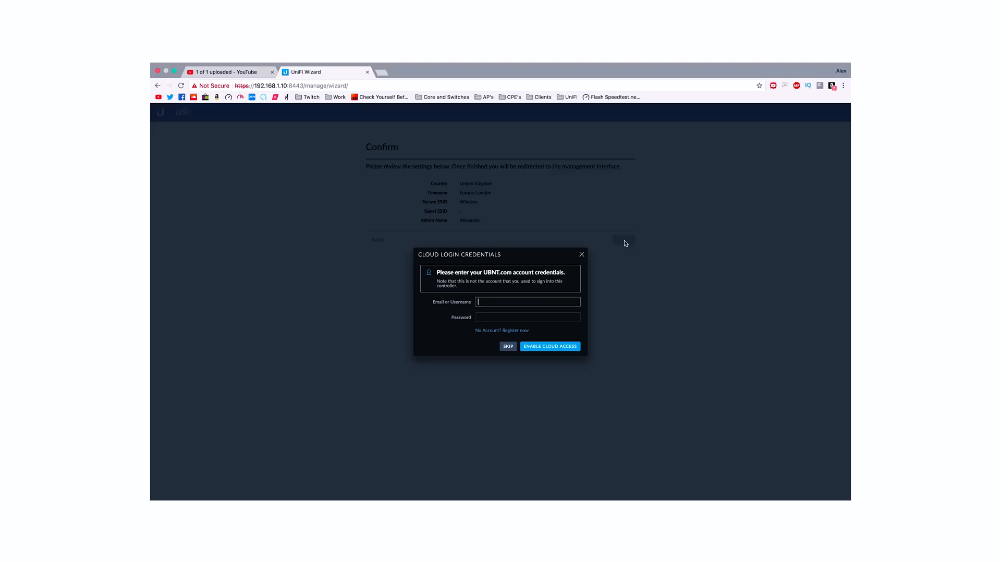
{"action": "left_click", "coordinate": [507, 346]}
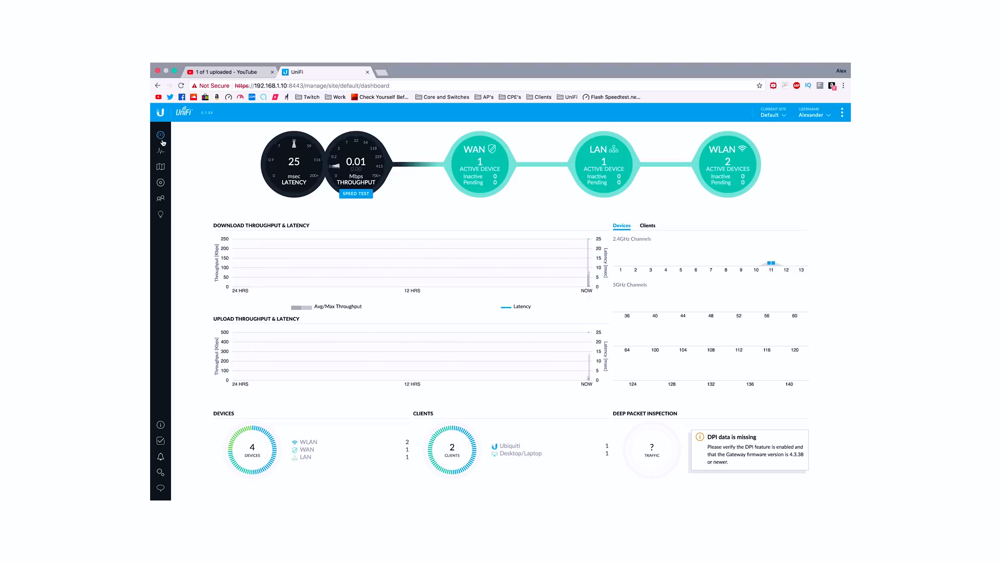
{"action": "mouse_move", "coordinate": [160, 183]}
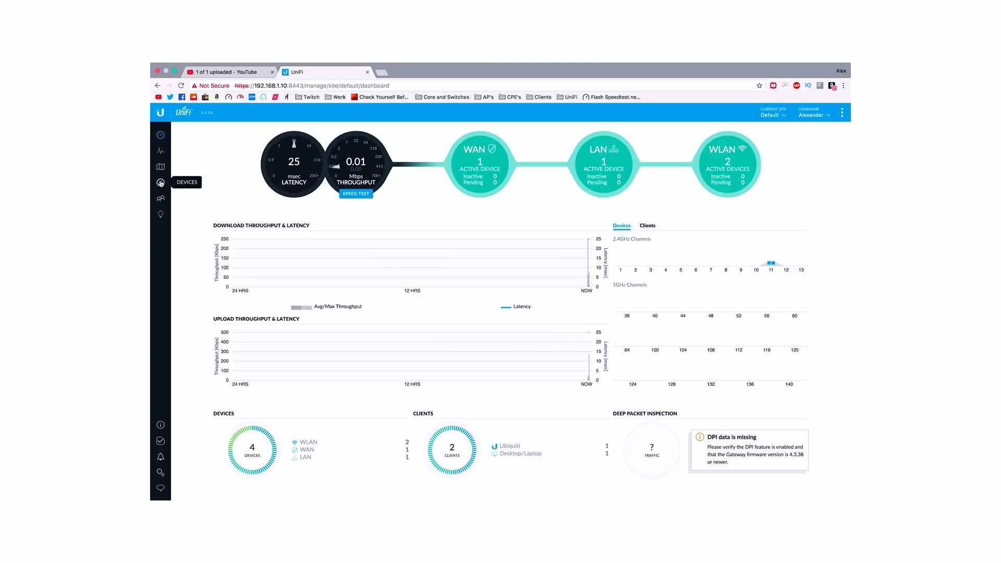
Open the Devices list showing the gateway, switch and two in-wall access points connected
{"action": "left_click", "coordinate": [160, 183]}
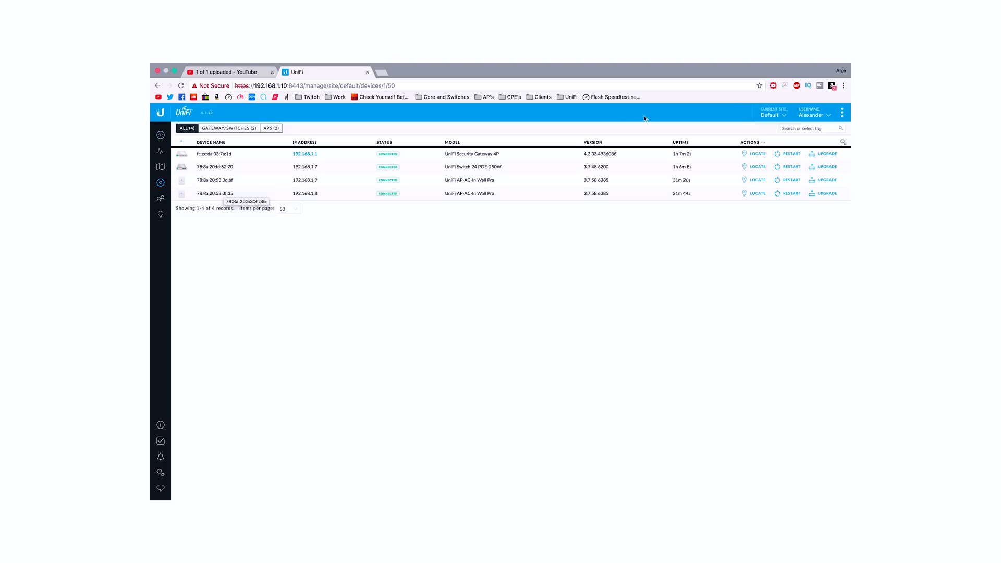
{"action": "mouse_move", "coordinate": [348, 193]}
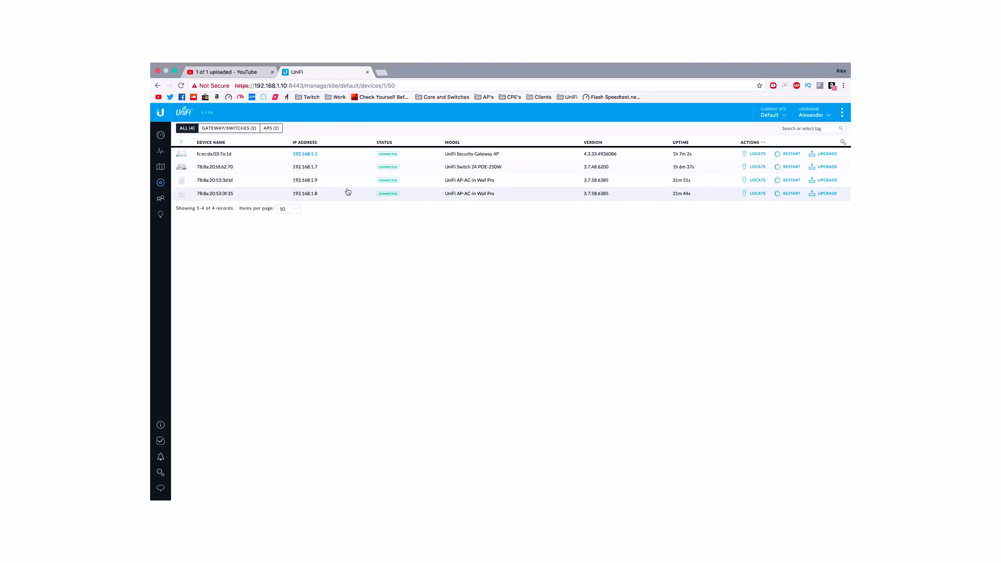